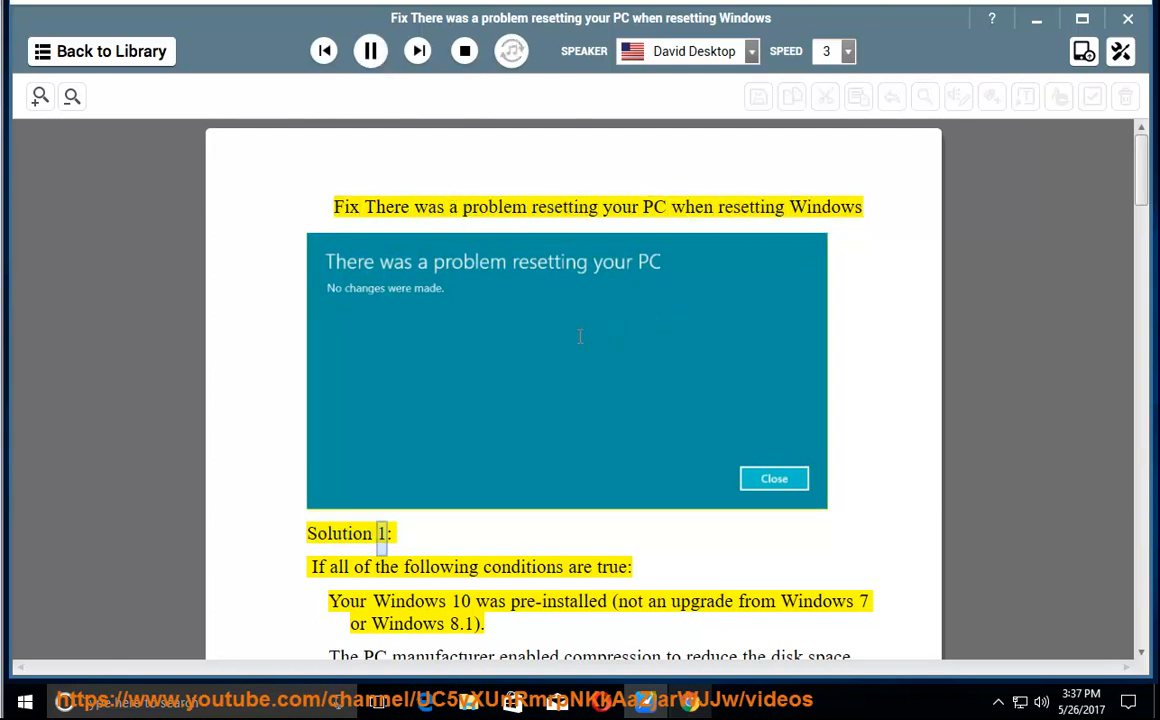
Follow the highlighted narration through Solution 1's conditions to booting from the USB recovery drive
scroll(down, 3)
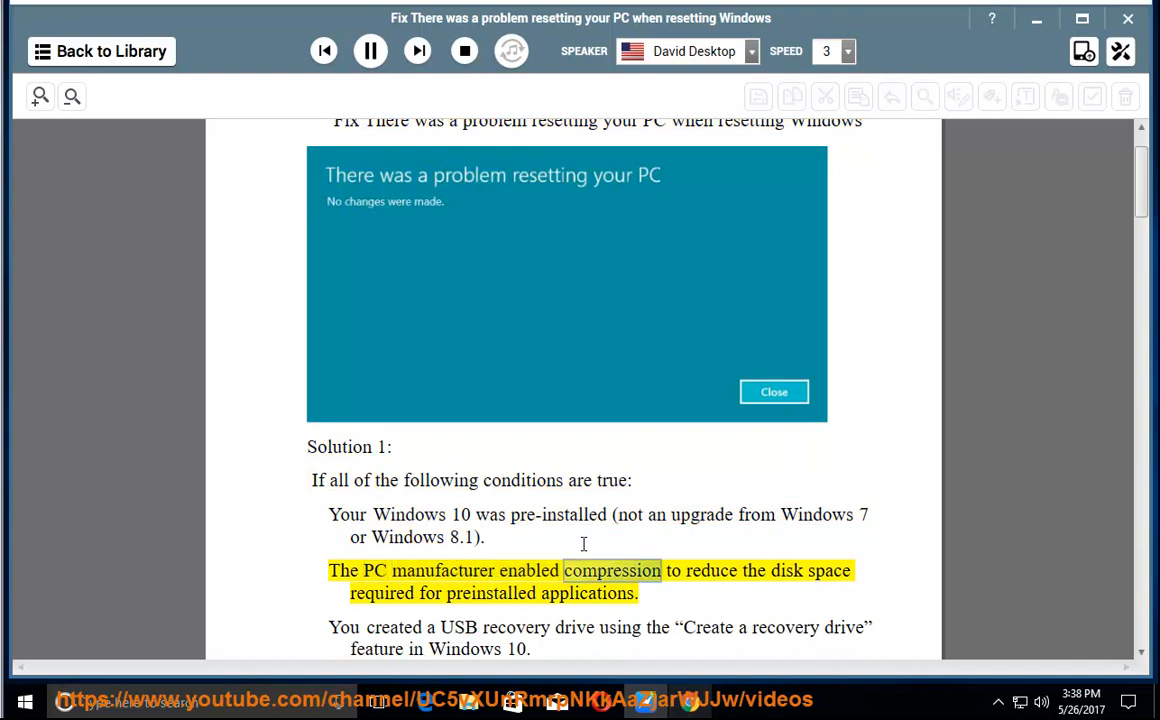
double_click(491, 593)
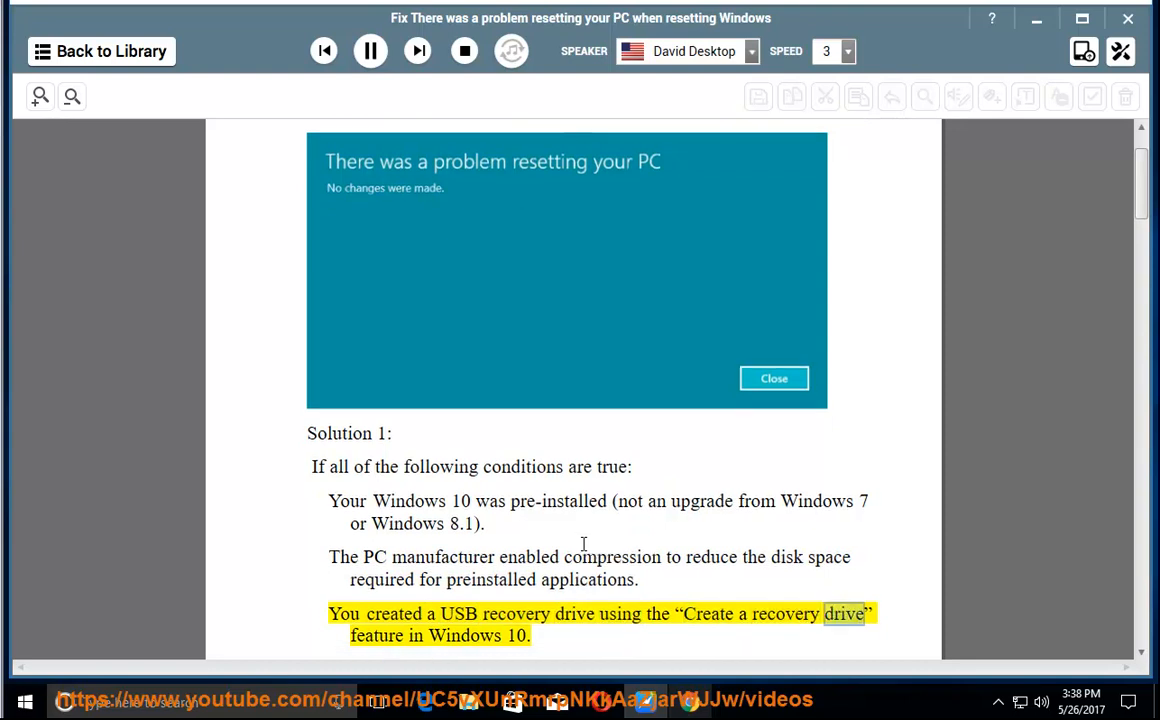
scroll(down, 3)
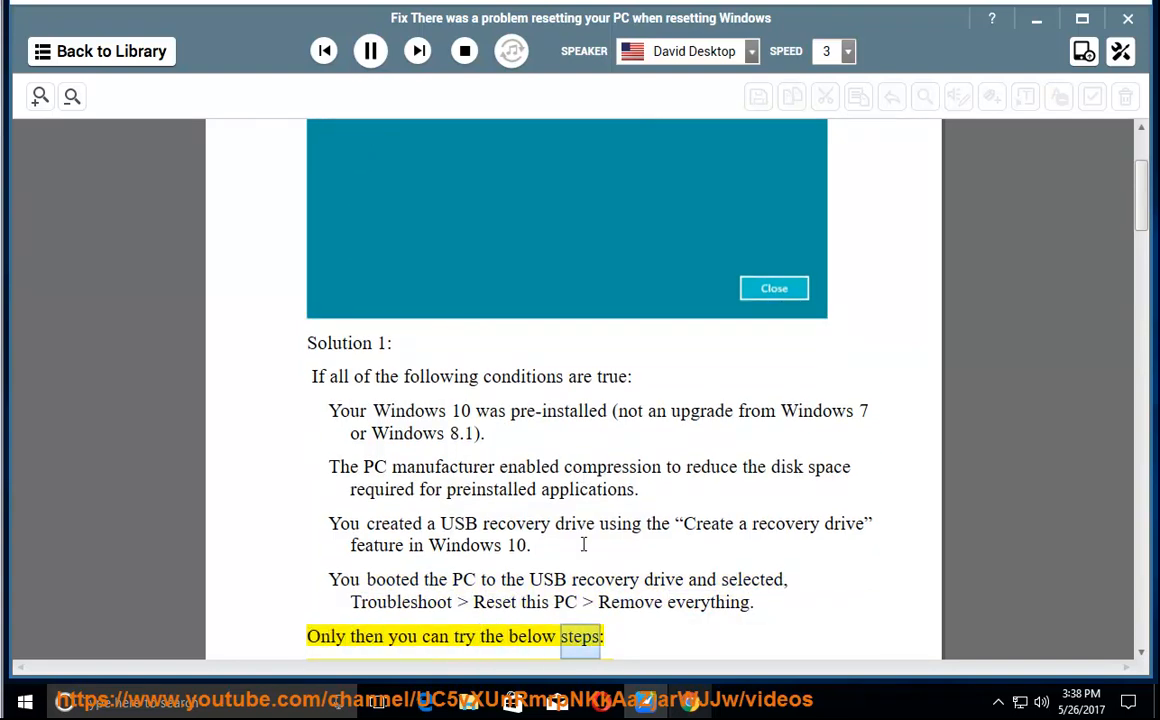
scroll(down, 3)
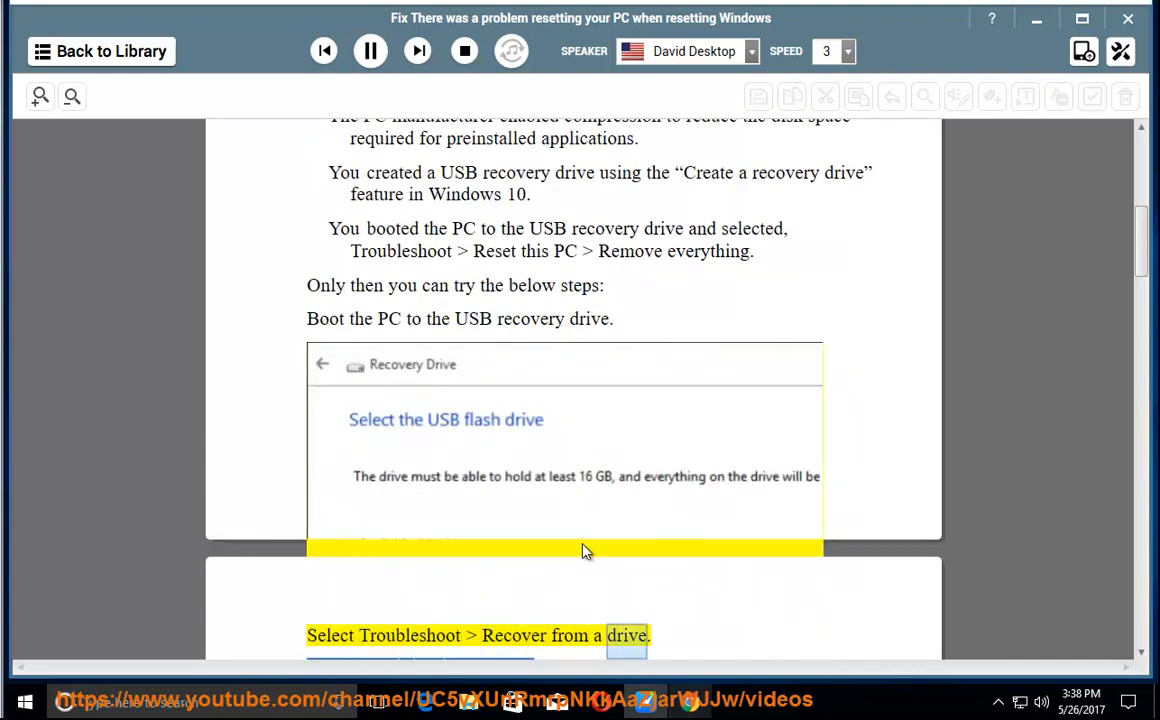
Follow the narration through Plan B and Solution 2 to renaming software to software.001
scroll(down, 3)
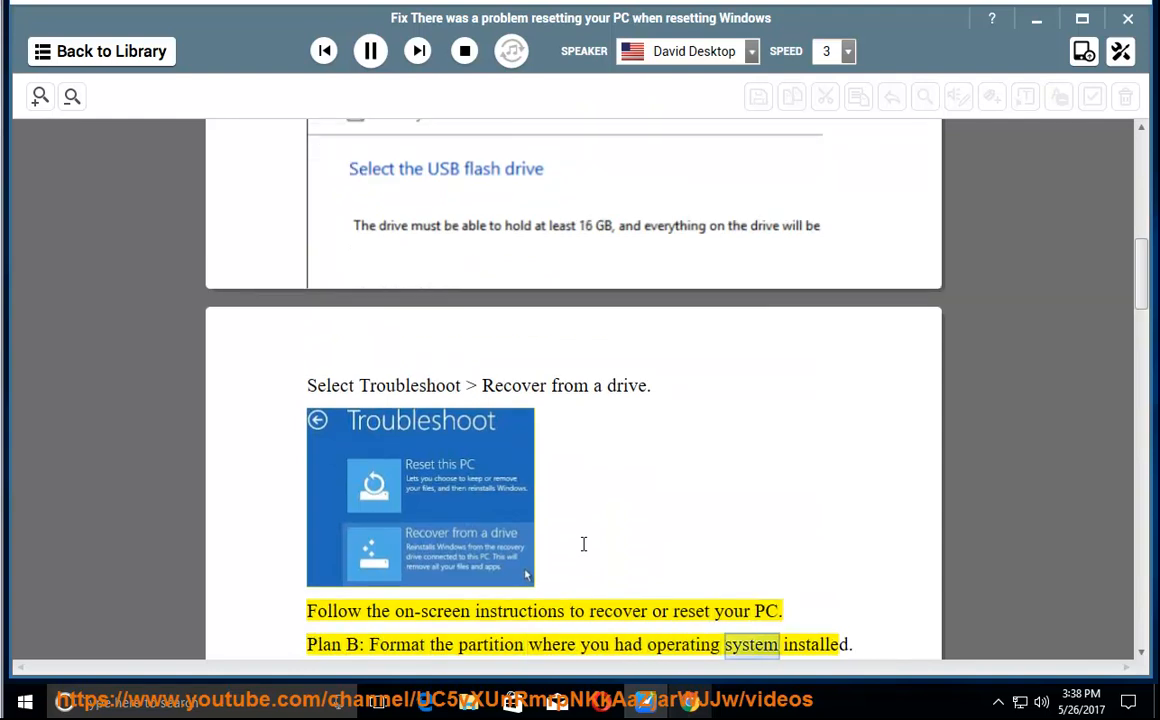
scroll(down, 3)
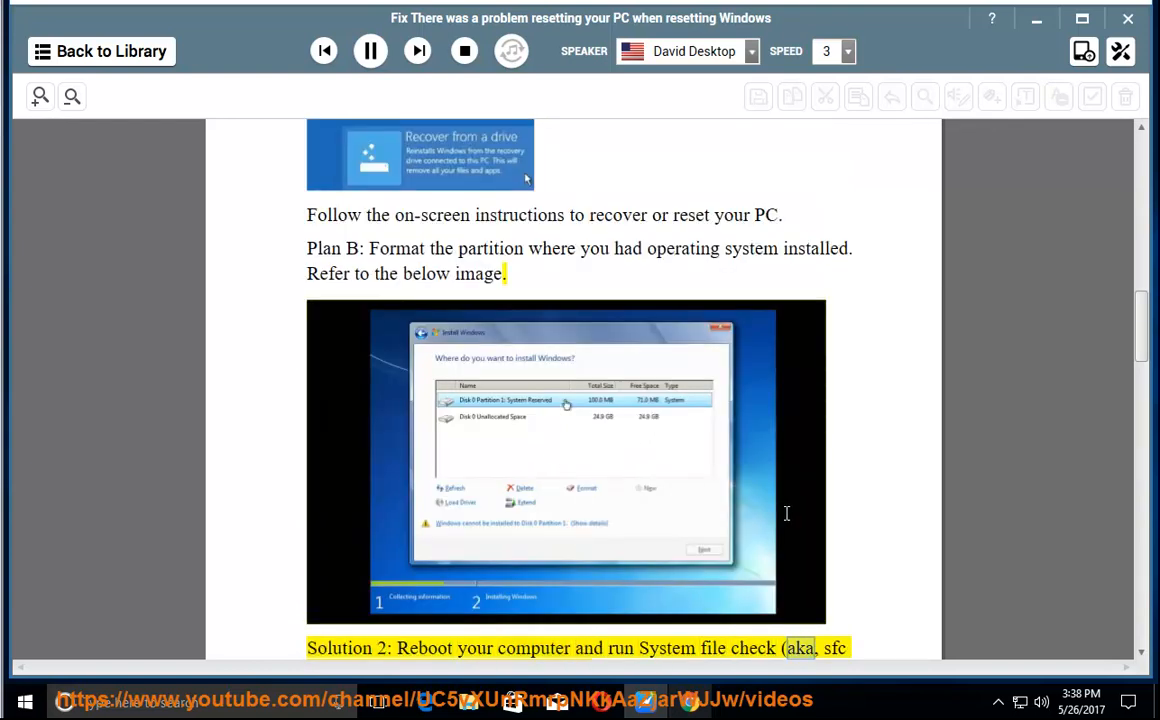
scroll(down, 3)
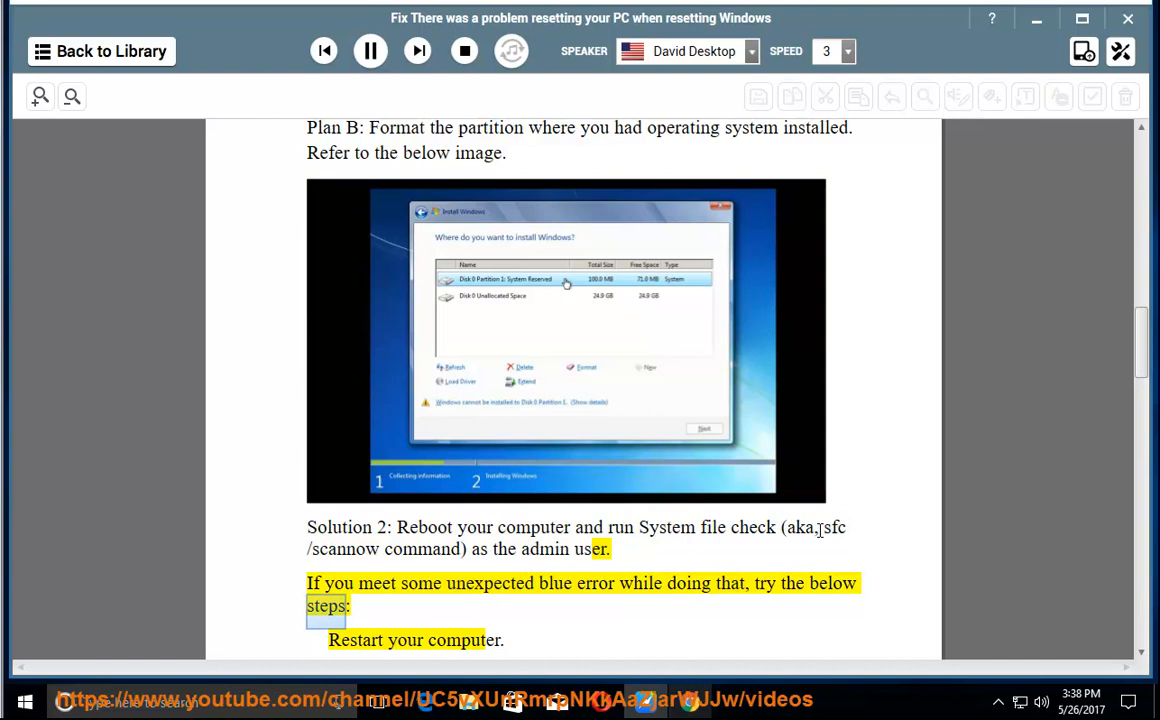
scroll(down, 3)
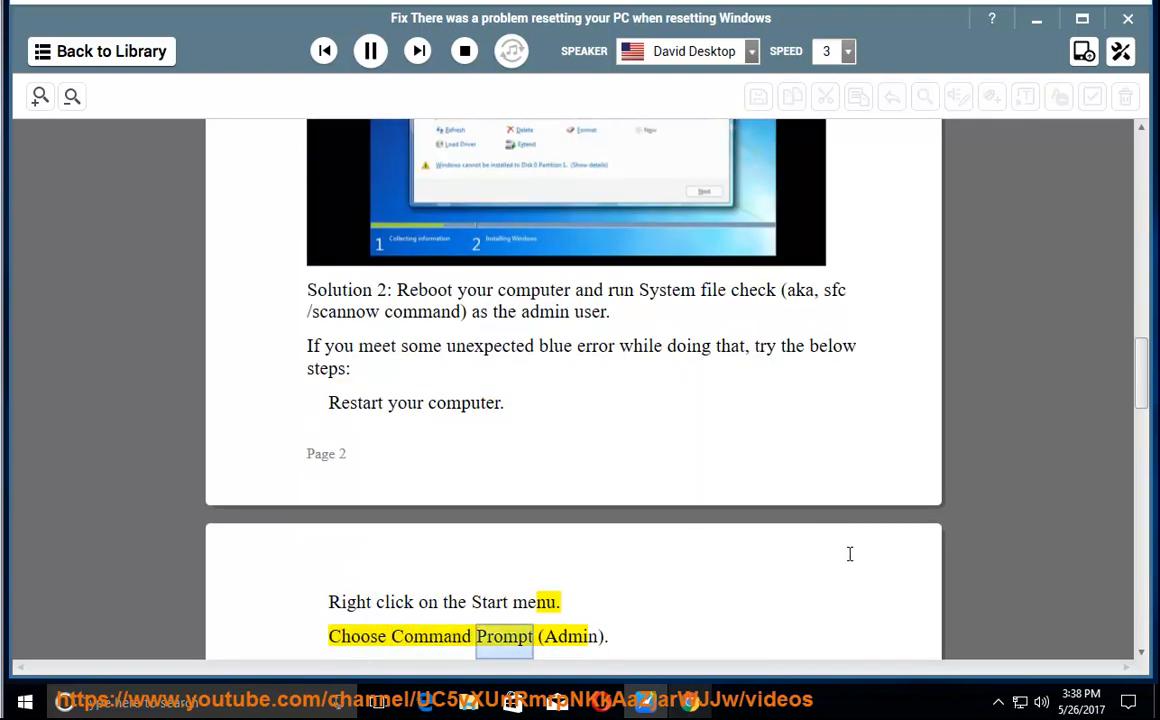
scroll(down, 3)
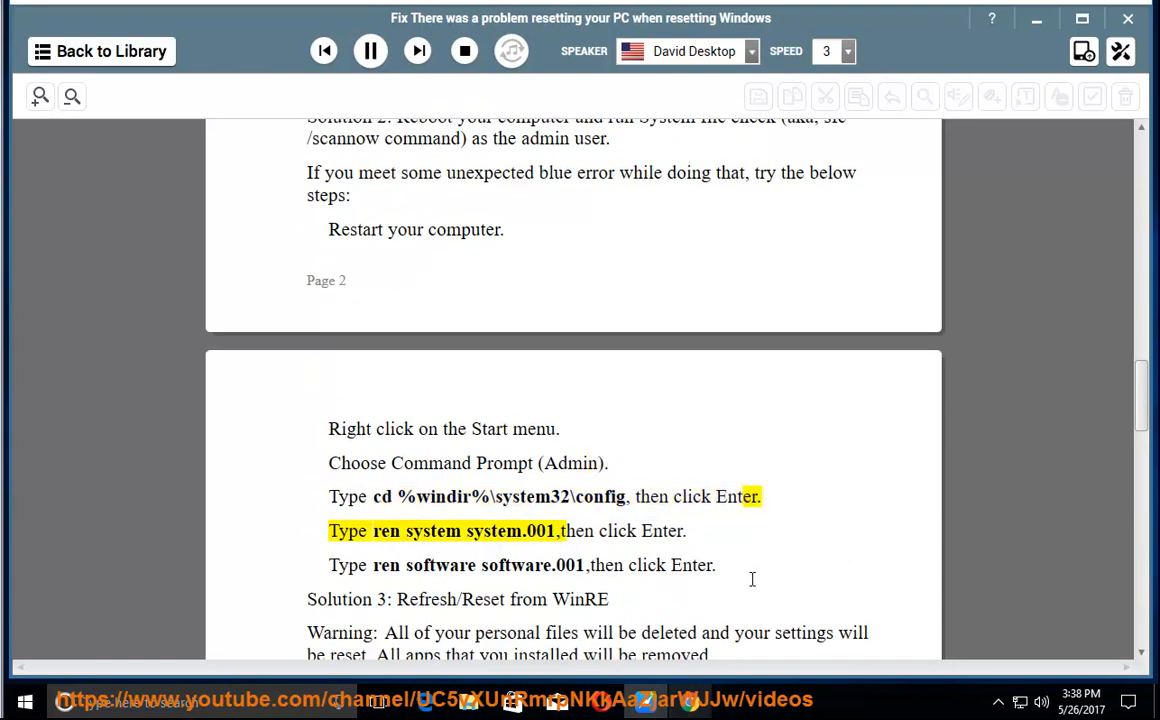
double_click(575, 531)
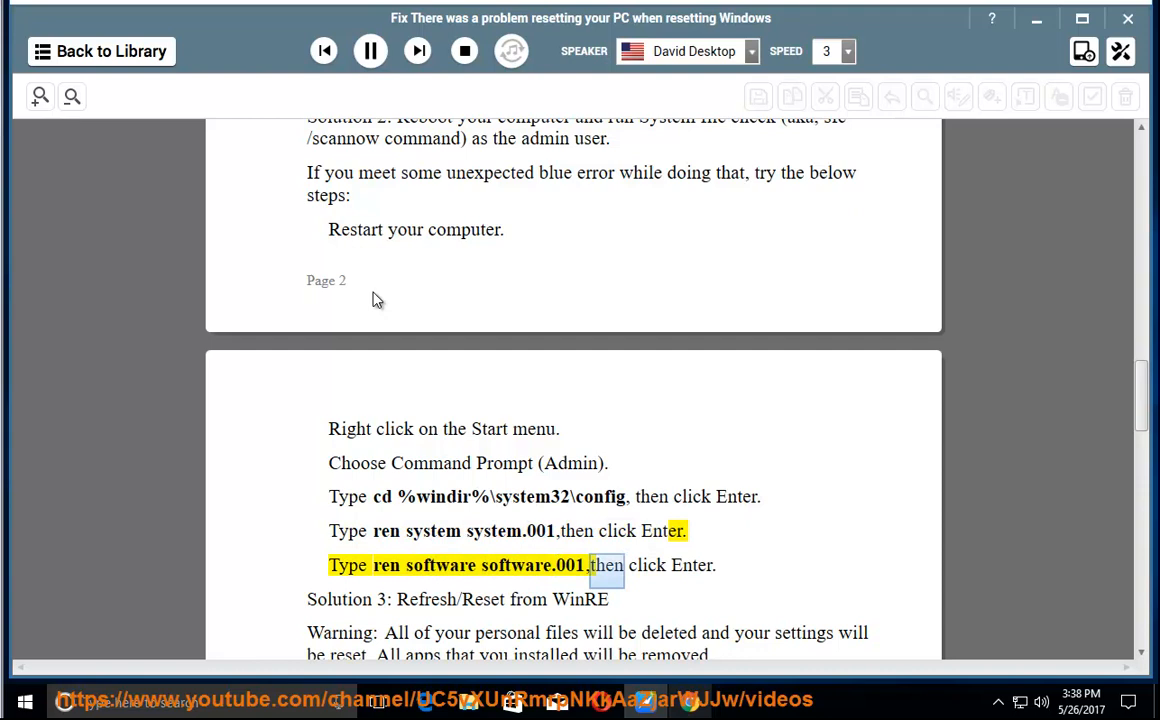
Pause the reading and copy the cd %windir%\system32\config command from the document
click(370, 51)
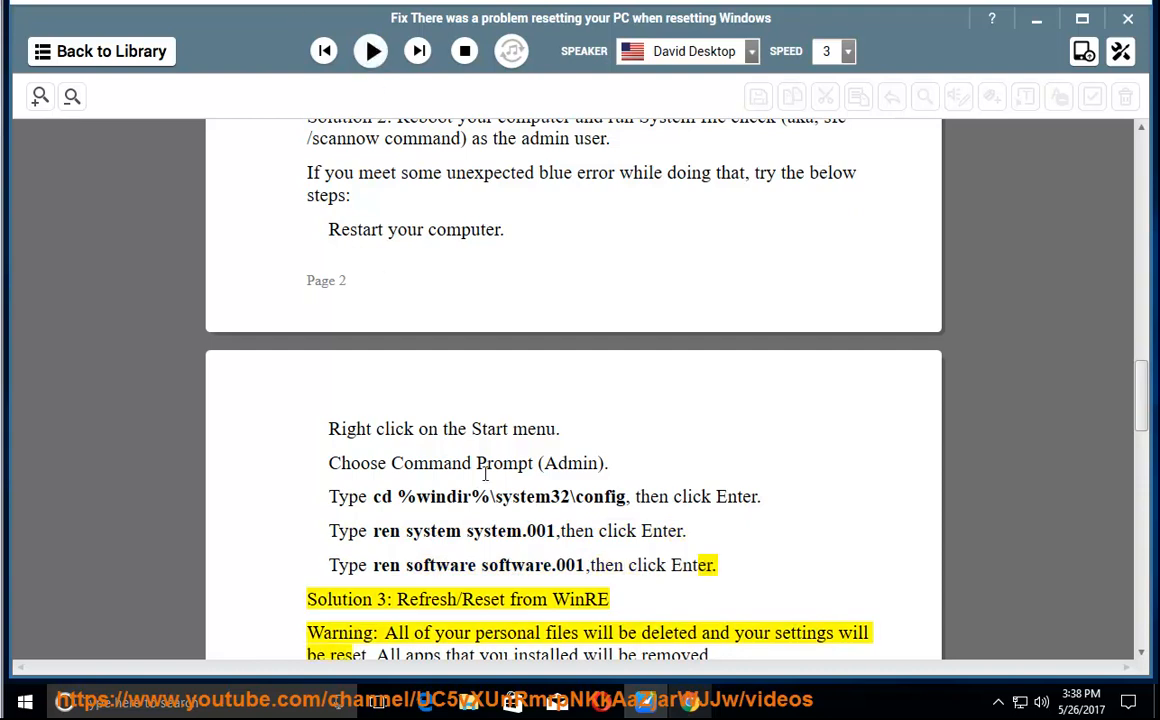
drag(373, 496, 626, 496)
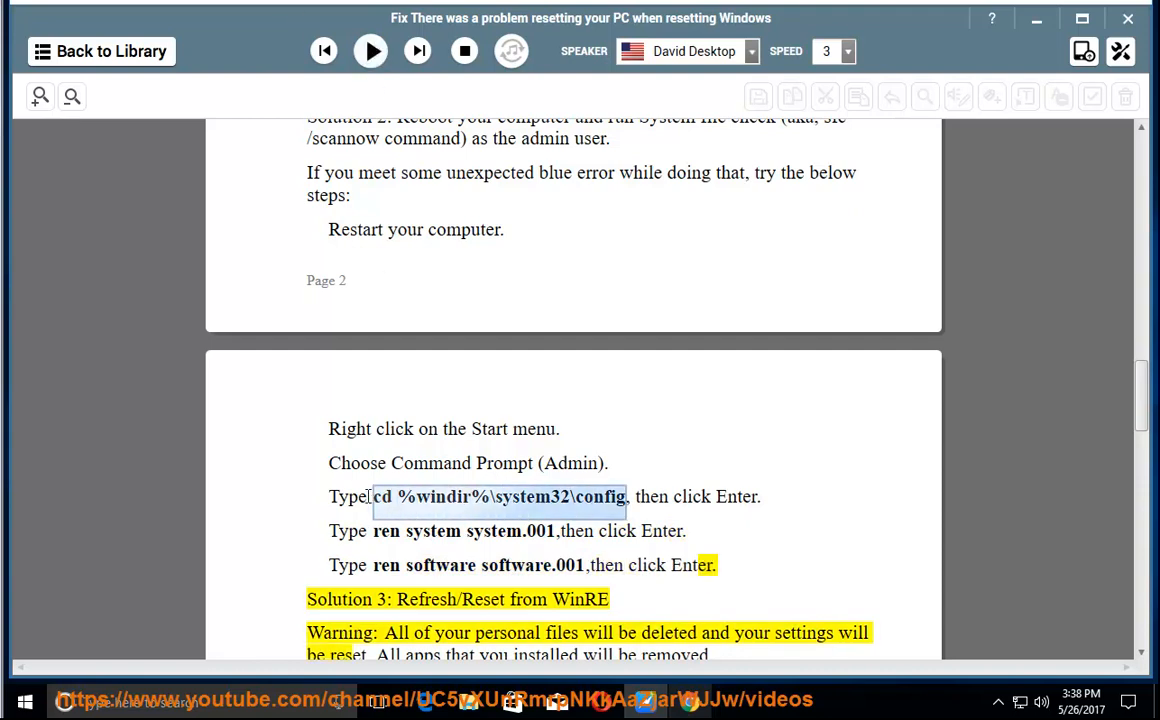
right_click(497, 497)
text(cmd)
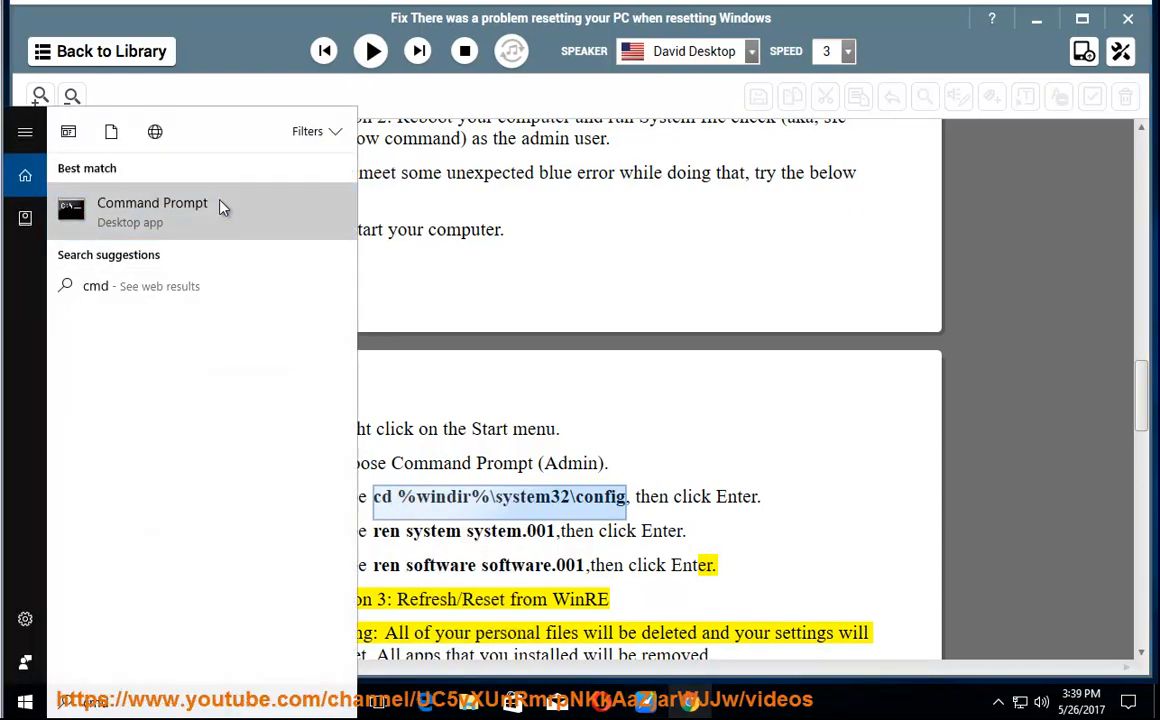
Run cd %windir%\system32\config in an administrator Command Prompt
click(152, 210)
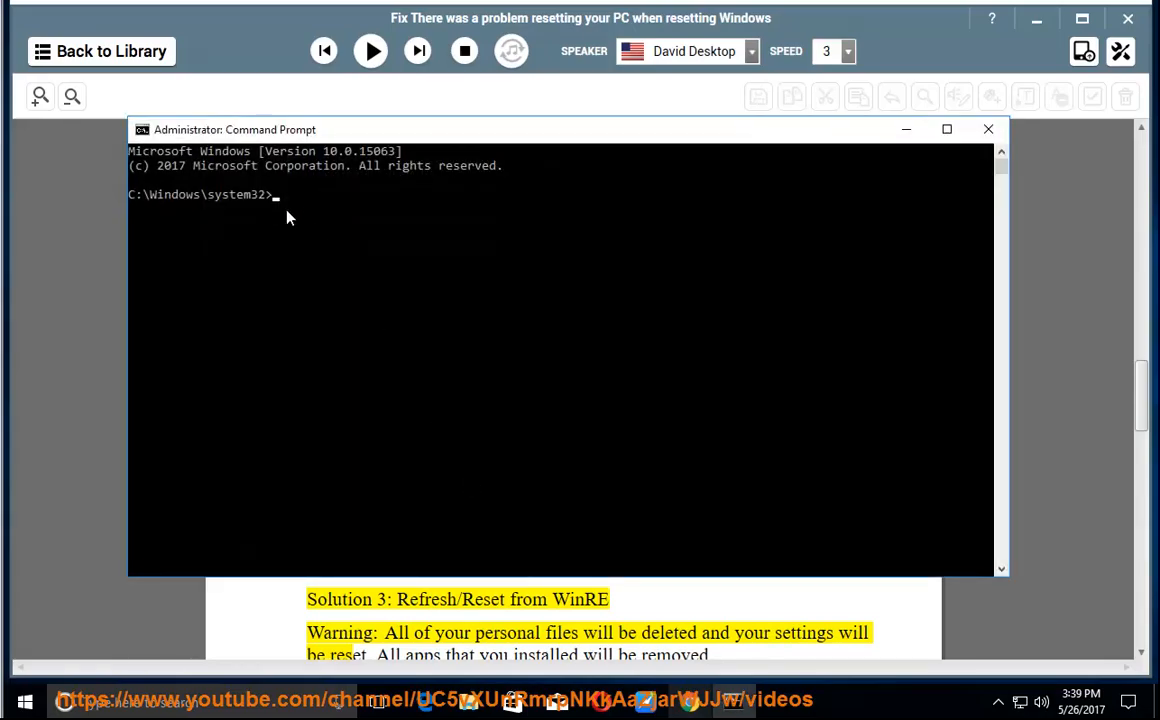
text(cd %windir%\system32\config)
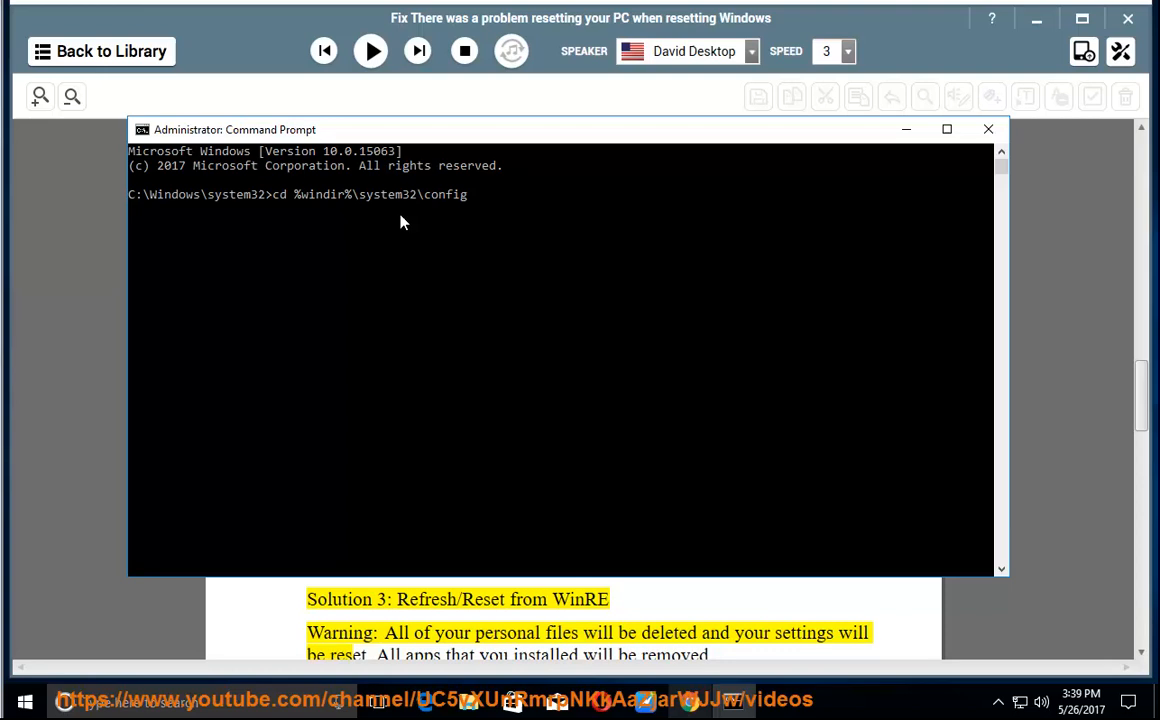
text(PRESS ENTER NOW..)
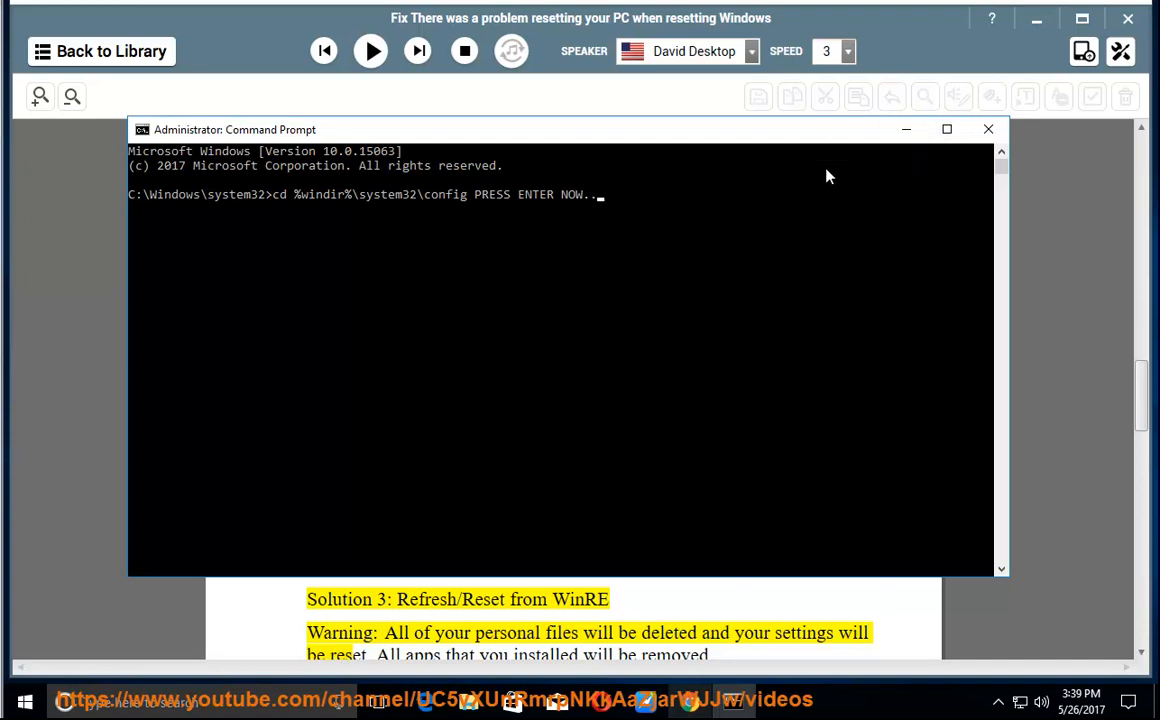
key(enter)
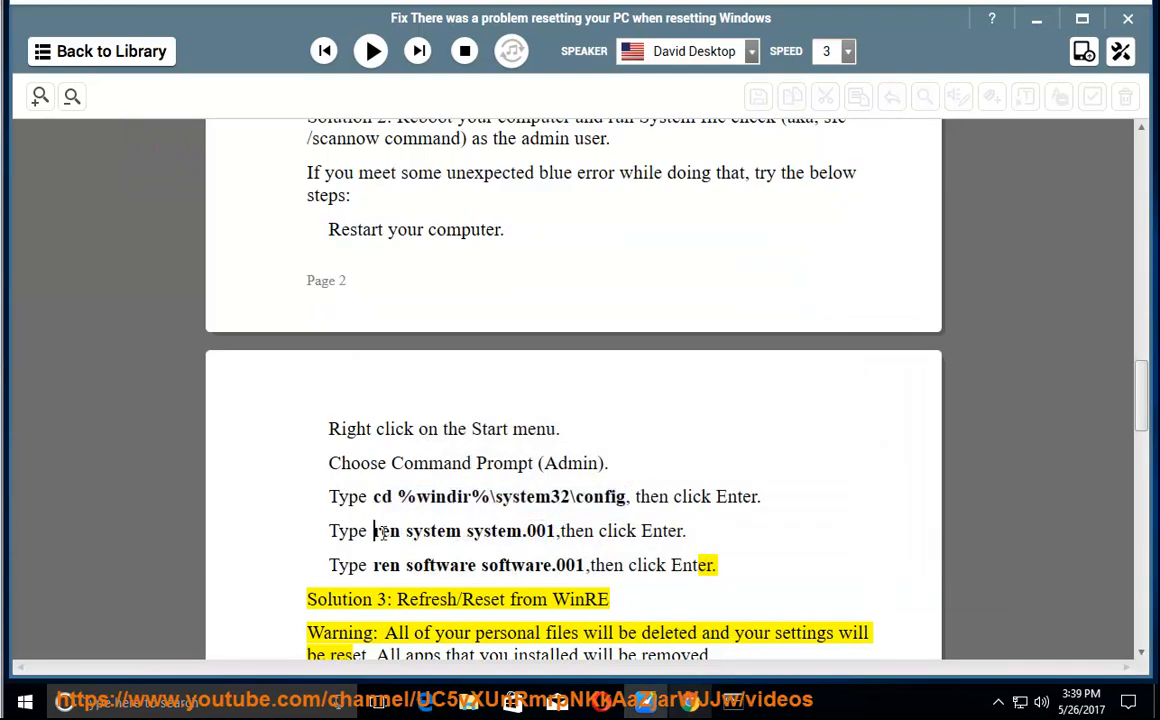
Paste the ren system system.001 command into the prompt and resume reading
right_click(455, 531)
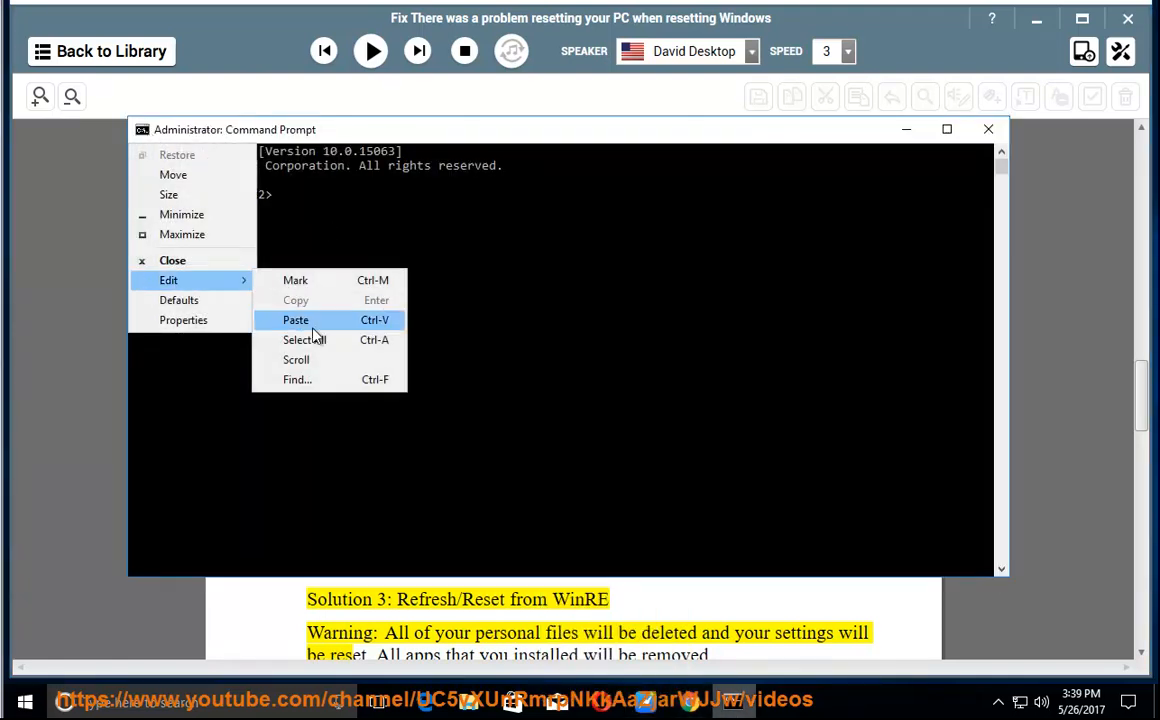
click(296, 320)
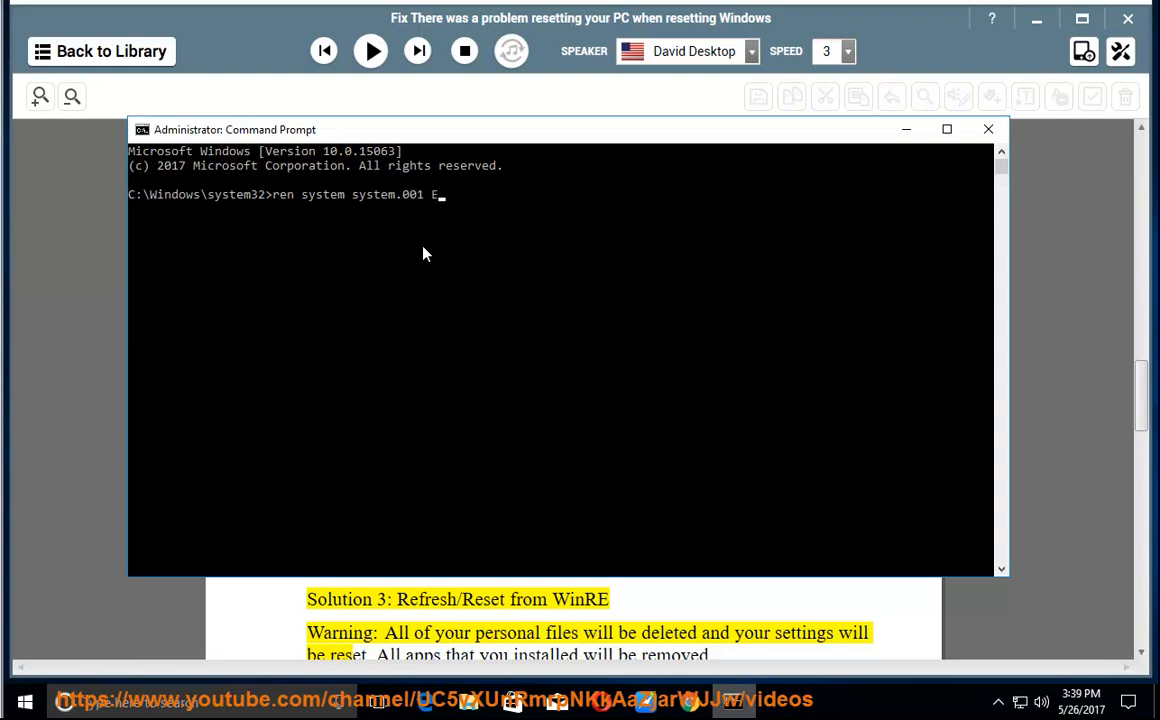
click(370, 51)
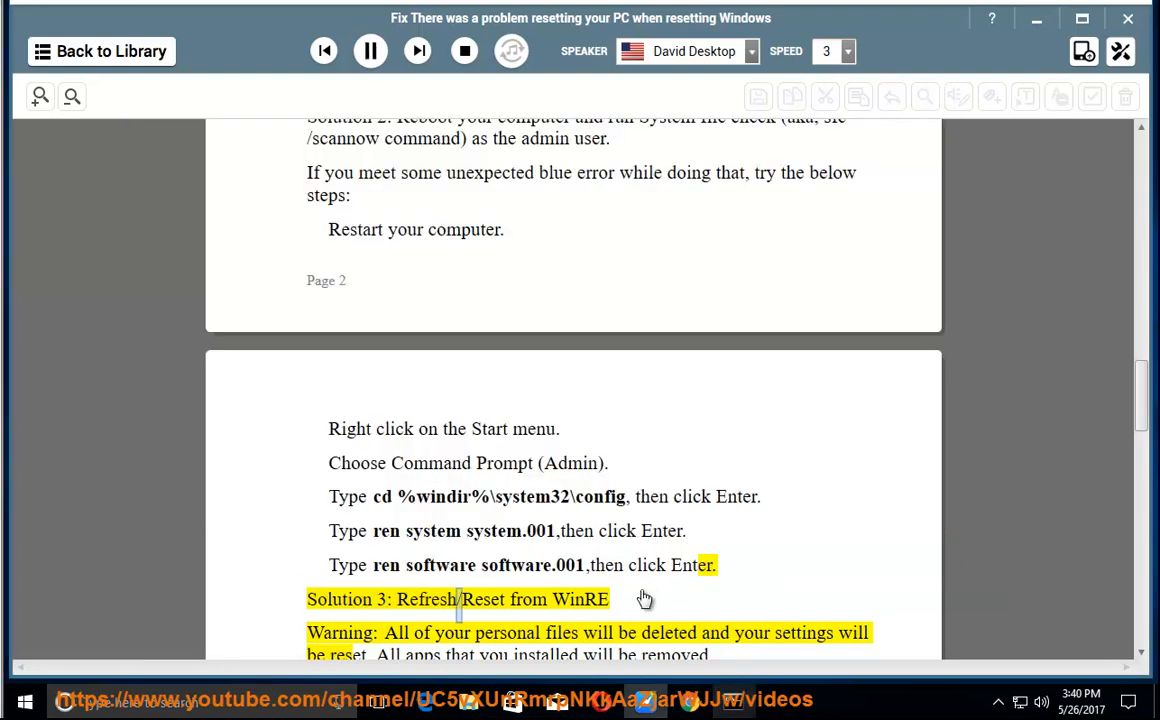
Follow Solution 3 from the data-loss warning to Repair your computer in Windows Setup
double_click(507, 632)
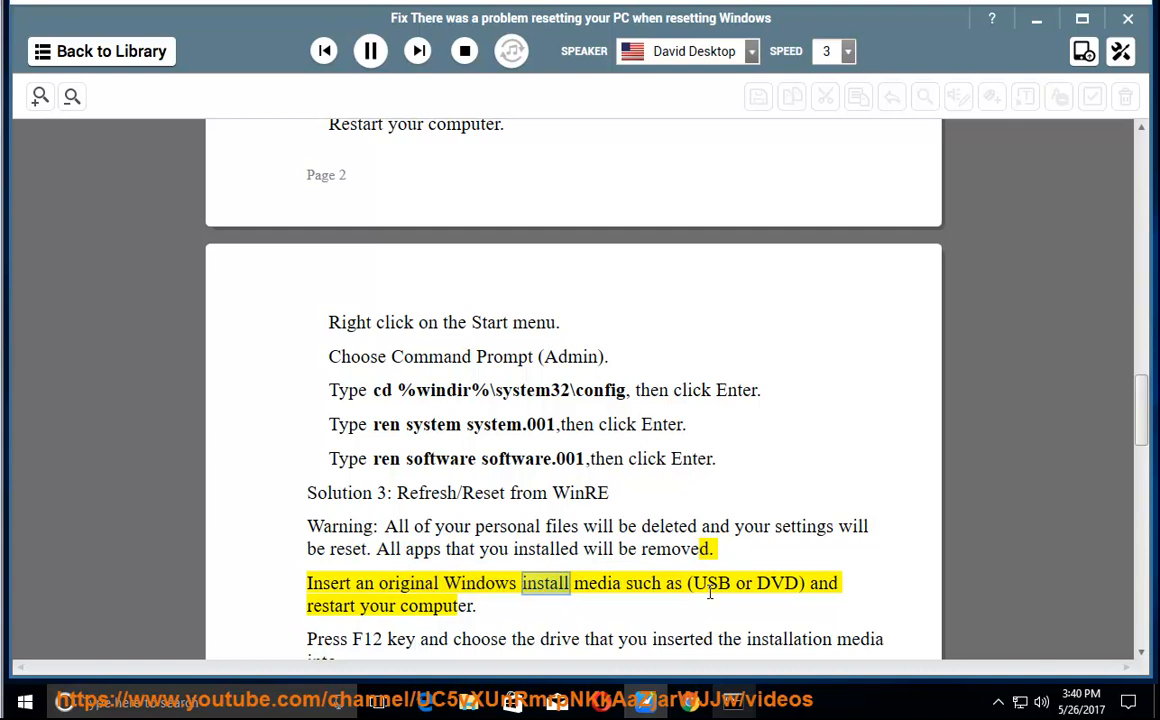
double_click(777, 583)
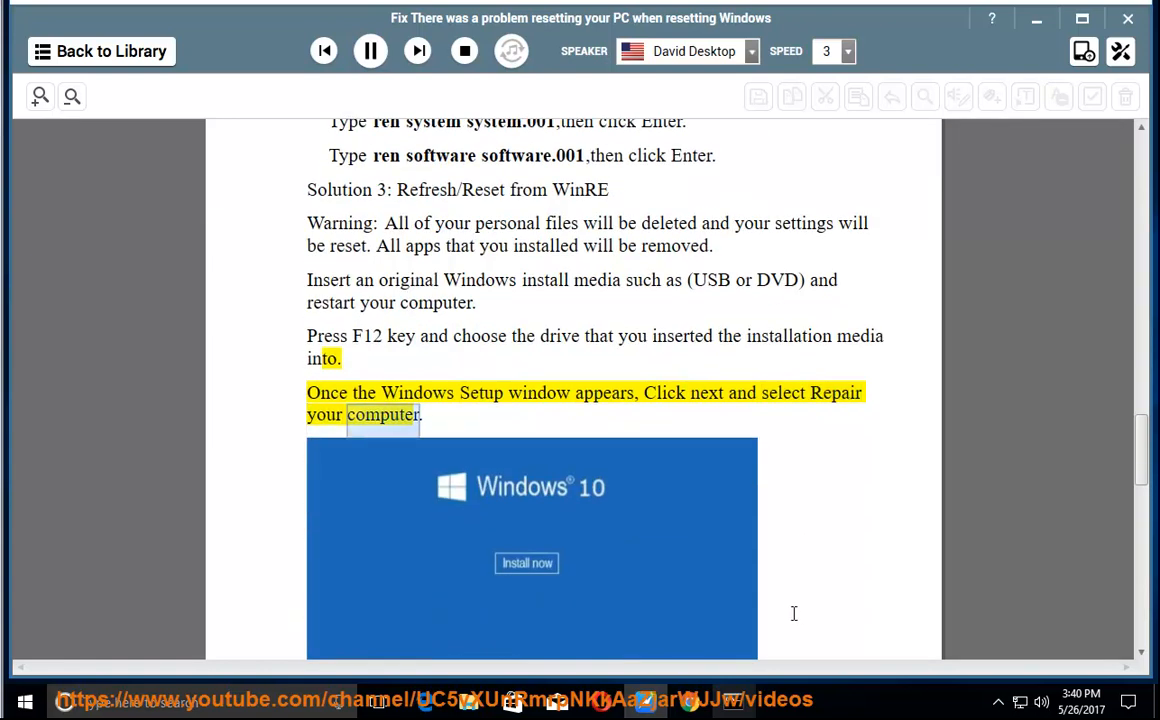
scroll(down, 3)
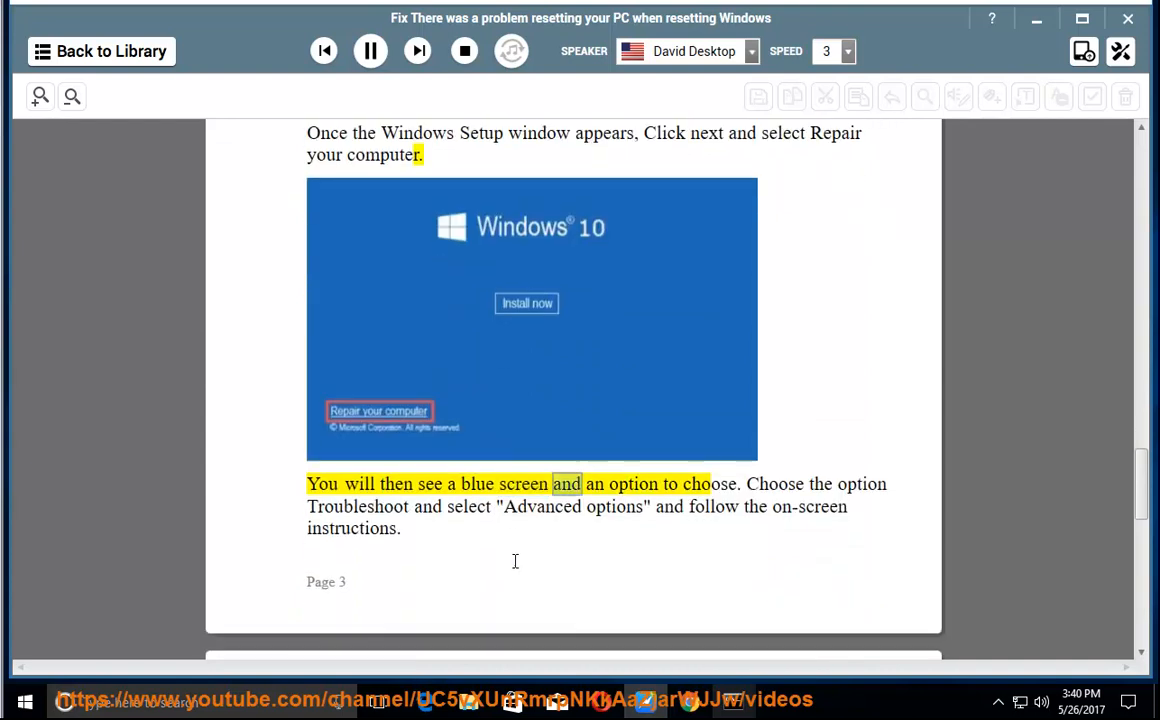